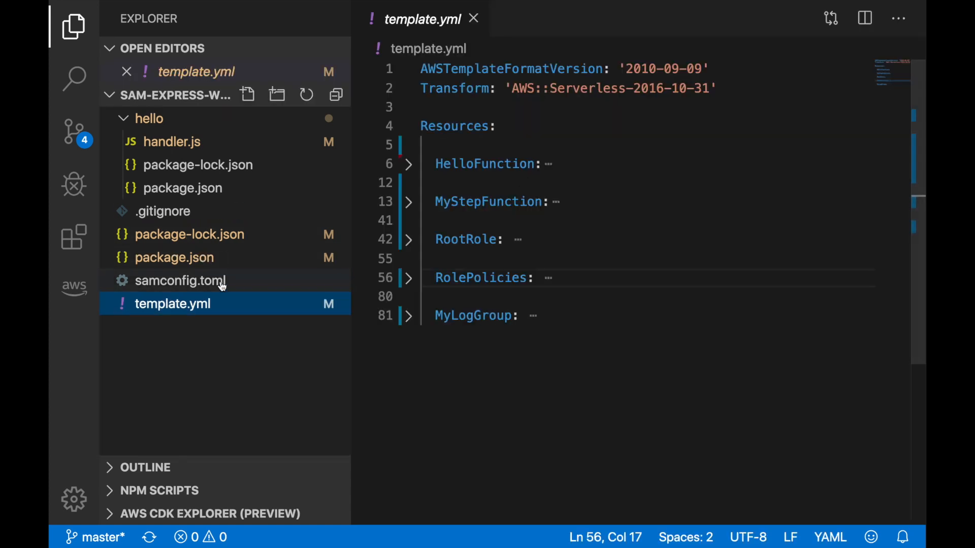
Step: Highlight the HelloFunction and MyStepFunction resource names, then fold HelloFunction back up
{"action": "double_click", "coordinate": [484, 163]}
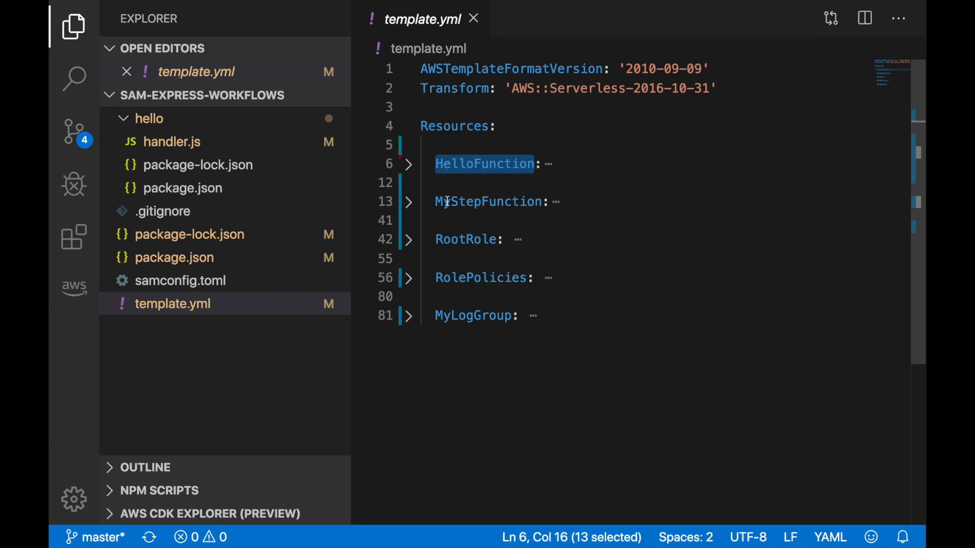
{"action": "double_click", "coordinate": [487, 201]}
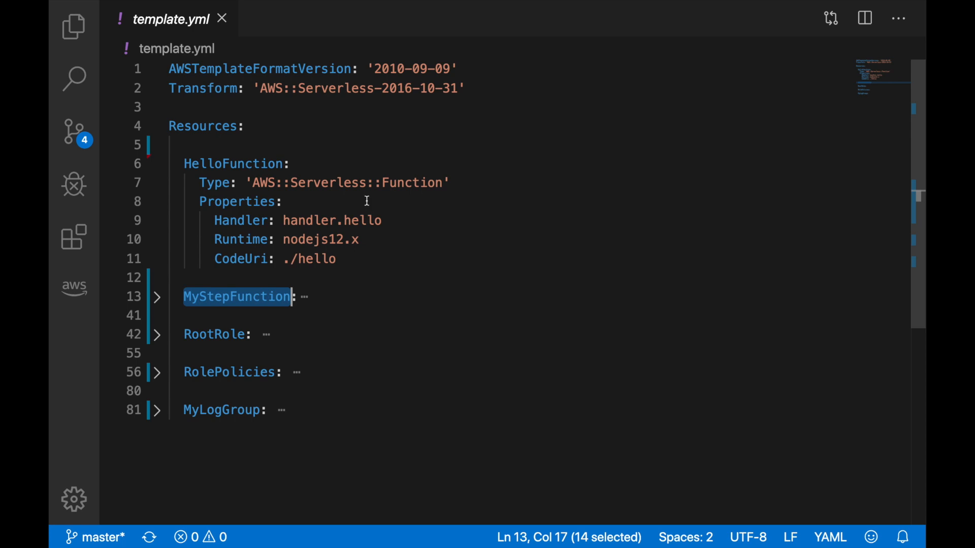
{"action": "left_click", "coordinate": [157, 164]}
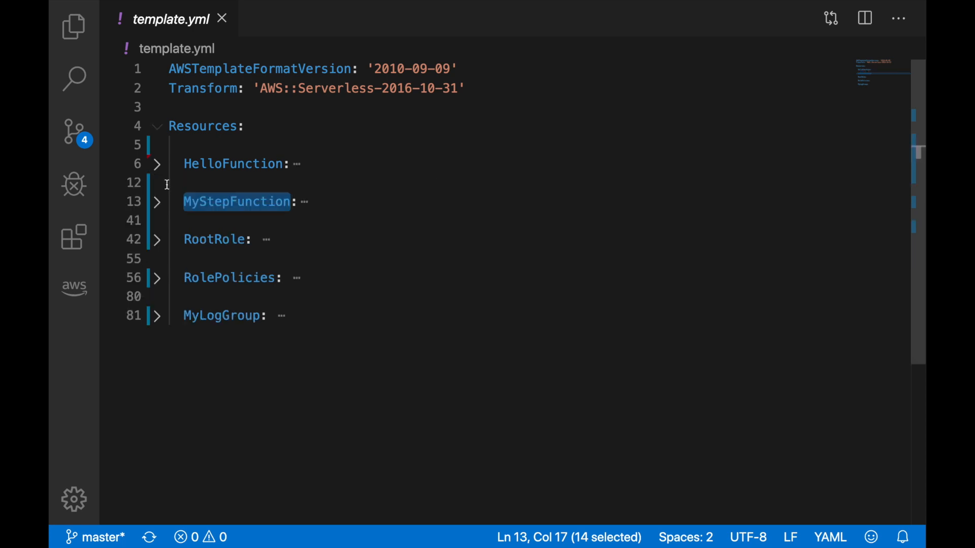
Step: Unfold MyStepFunction, noting its EXPRESS type, and expand and mark its LoggingConfiguration block
{"action": "left_click", "coordinate": [156, 201]}
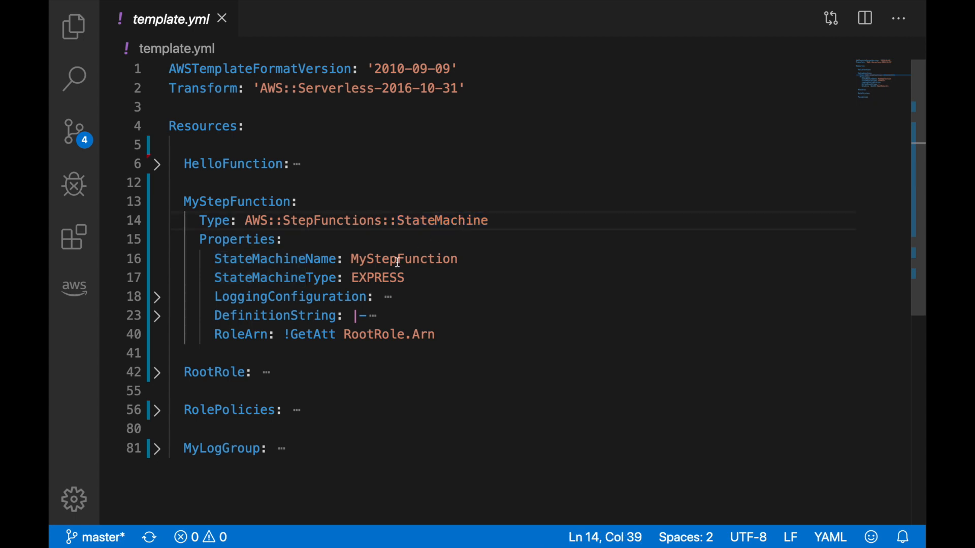
{"action": "double_click", "coordinate": [402, 259]}
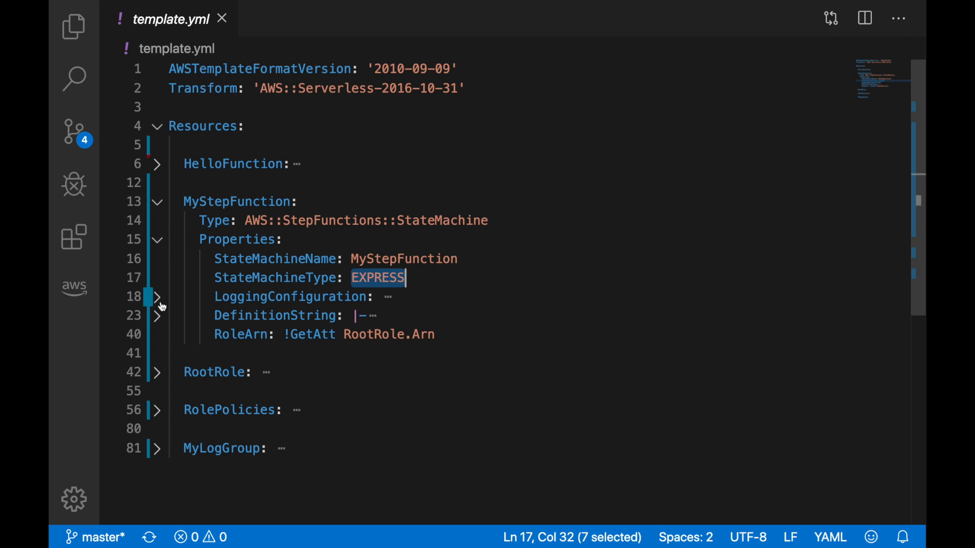
{"action": "left_click", "coordinate": [156, 297]}
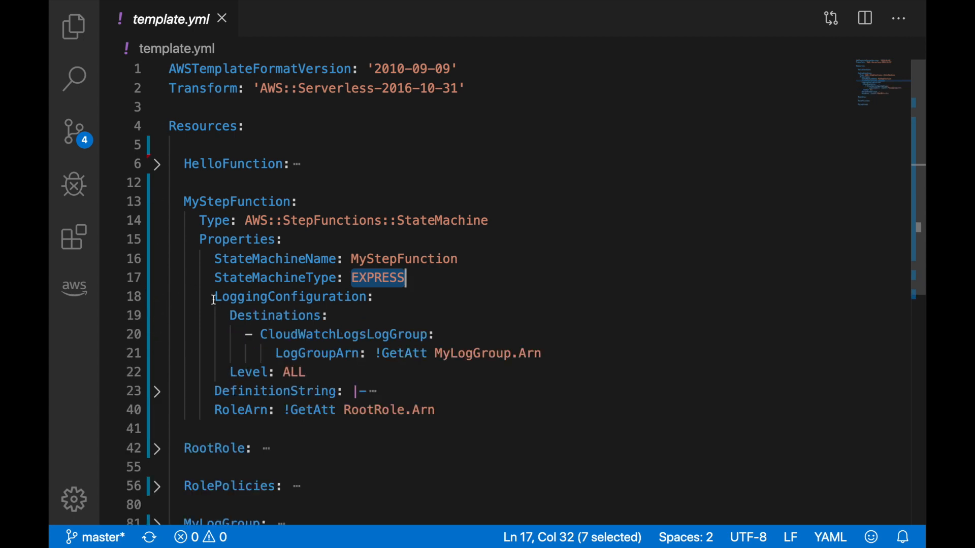
{"action": "left_click_drag", "start_coordinate": [214, 297], "coordinate": [304, 371]}
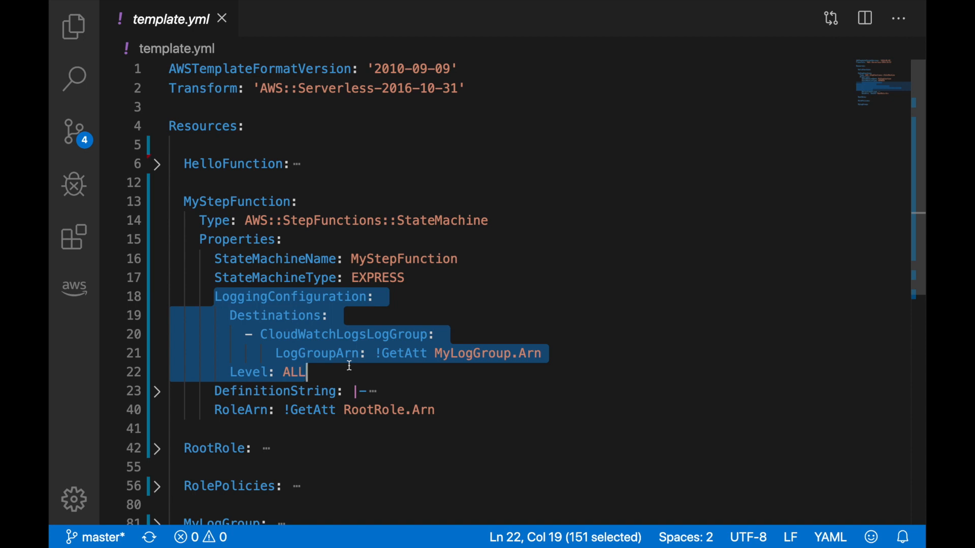
Step: Scroll down and unfold the DefinitionString holding the Lambda-invoking state machine definition
{"action": "scroll", "scroll_direction": "down", "scroll_amount": 3}
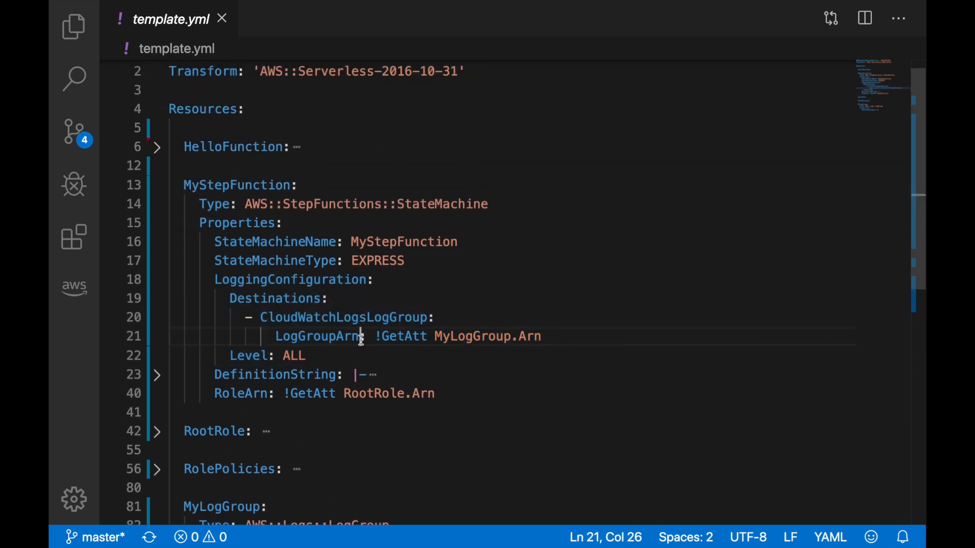
{"action": "double_click", "coordinate": [246, 355]}
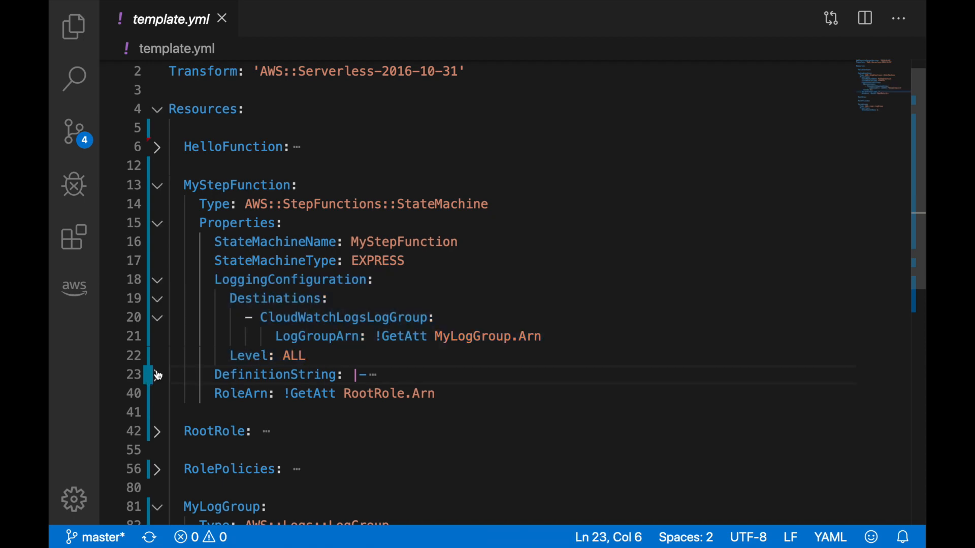
{"action": "left_click", "coordinate": [156, 375]}
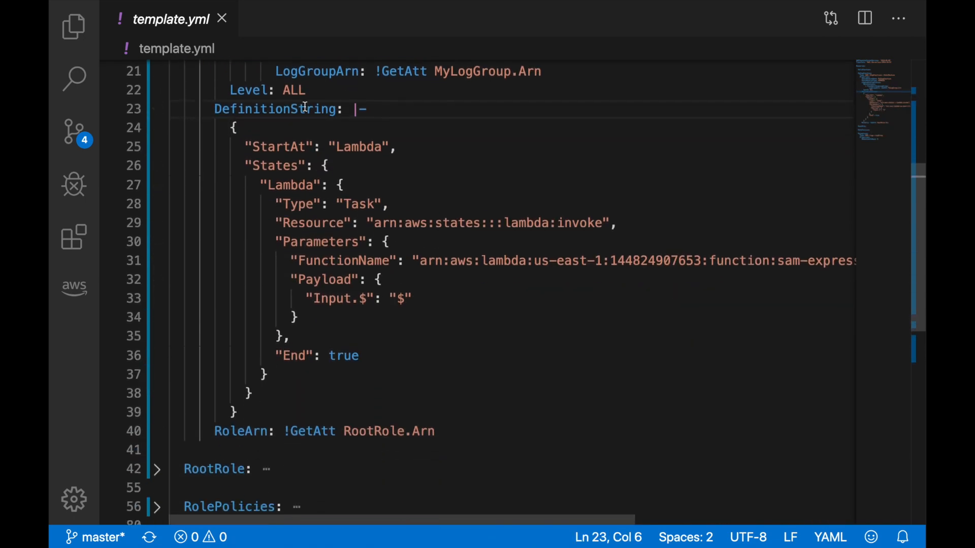
{"action": "left_click_drag", "start_coordinate": [235, 128], "coordinate": [251, 375]}
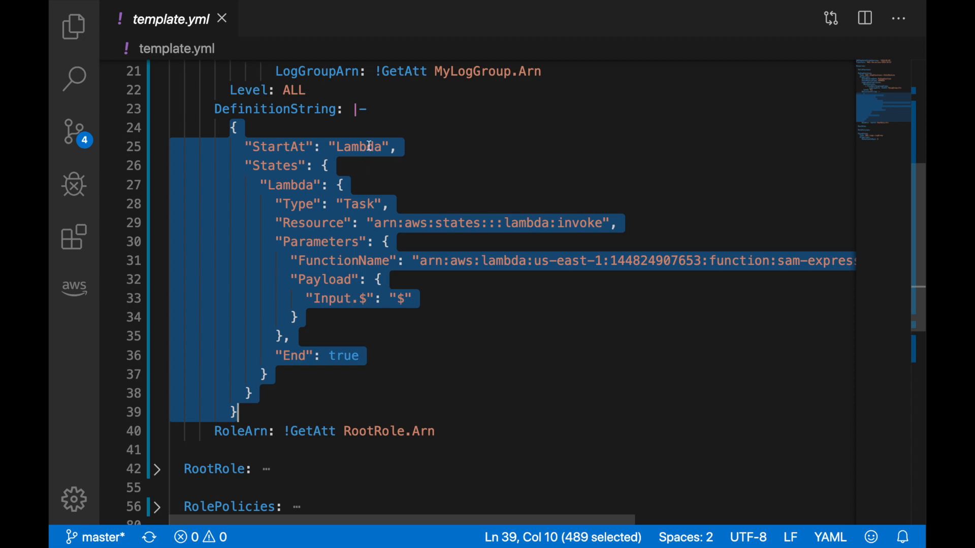
{"action": "double_click", "coordinate": [358, 147]}
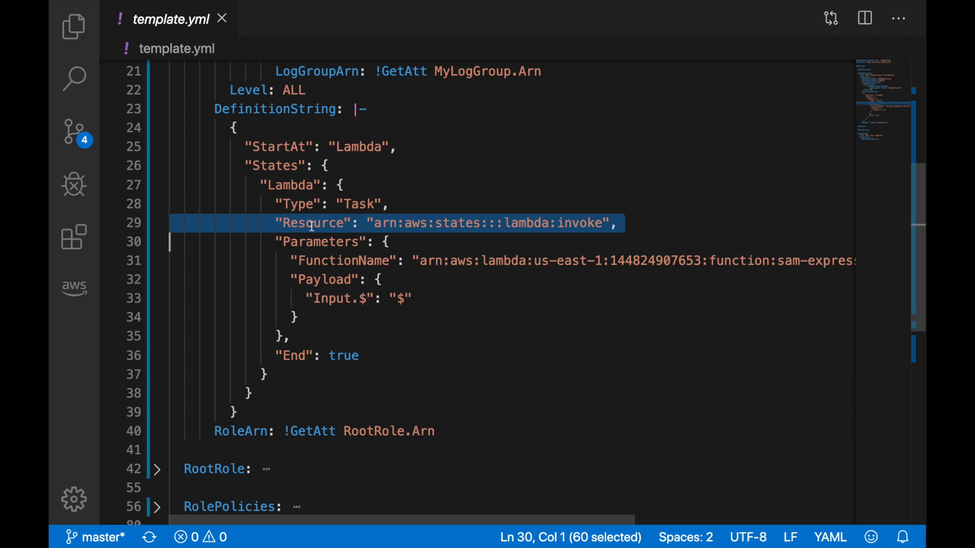
{"action": "double_click", "coordinate": [344, 260]}
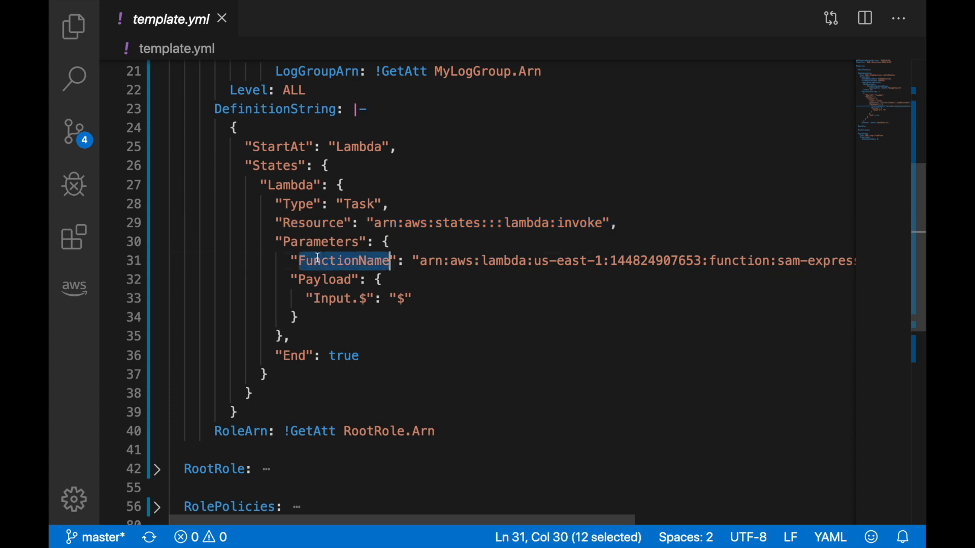
{"action": "scroll", "scroll_direction": "right", "scroll_amount": 3}
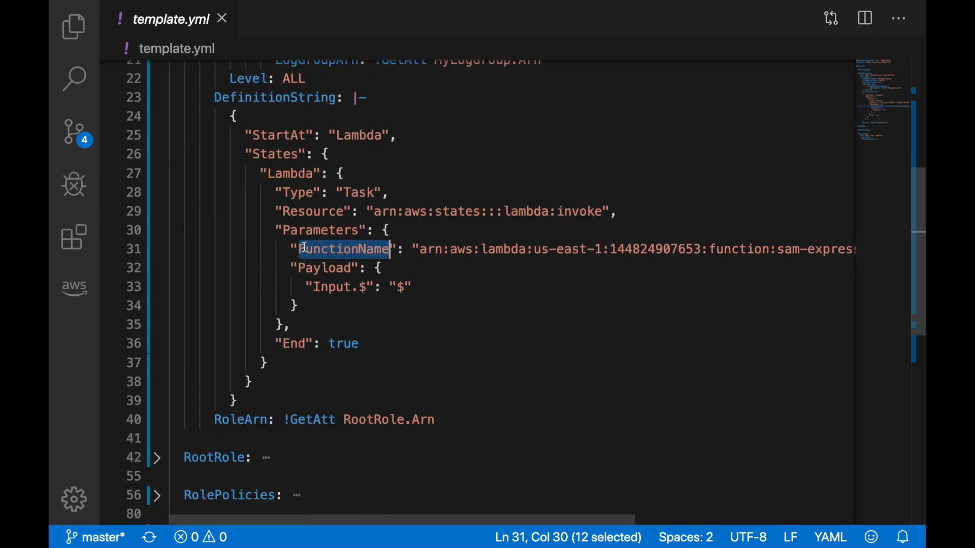
{"action": "left_click", "coordinate": [451, 249]}
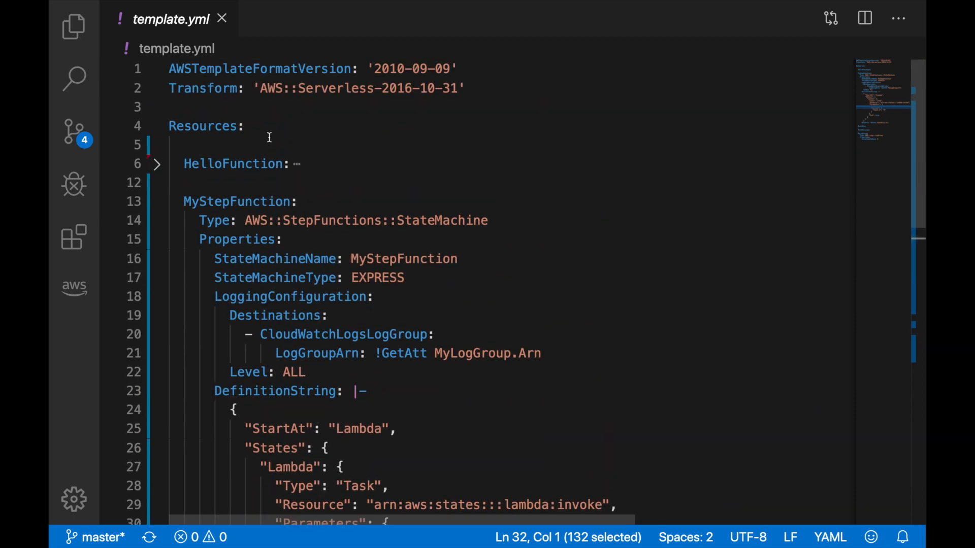
{"action": "scroll", "scroll_direction": "down", "scroll_amount": 3}
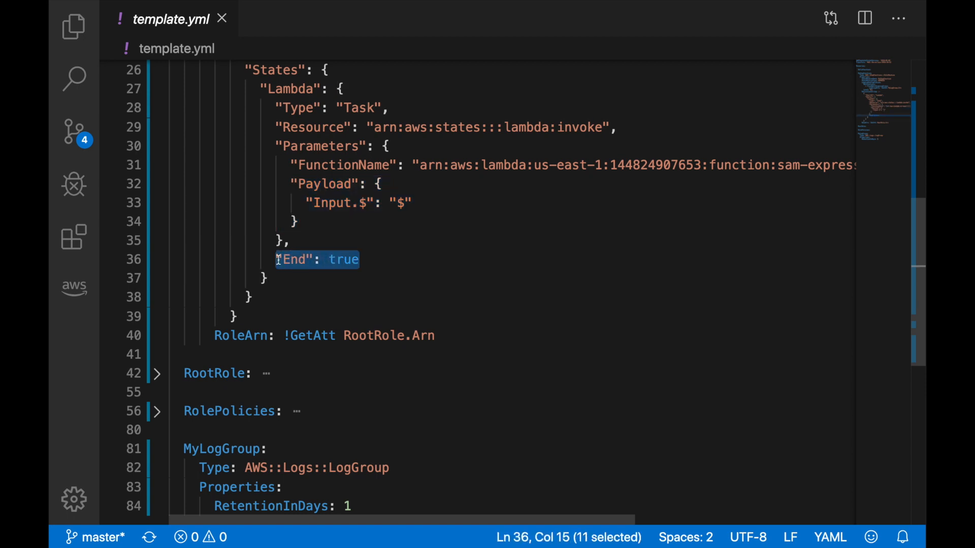
{"action": "mouse_move", "coordinate": [279, 266]}
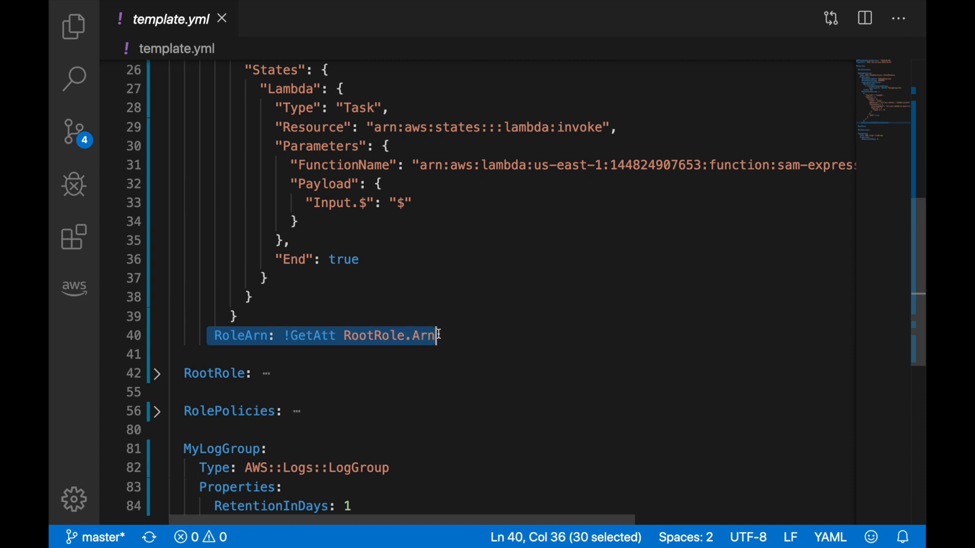
{"action": "scroll", "scroll_direction": "down", "scroll_amount": 3}
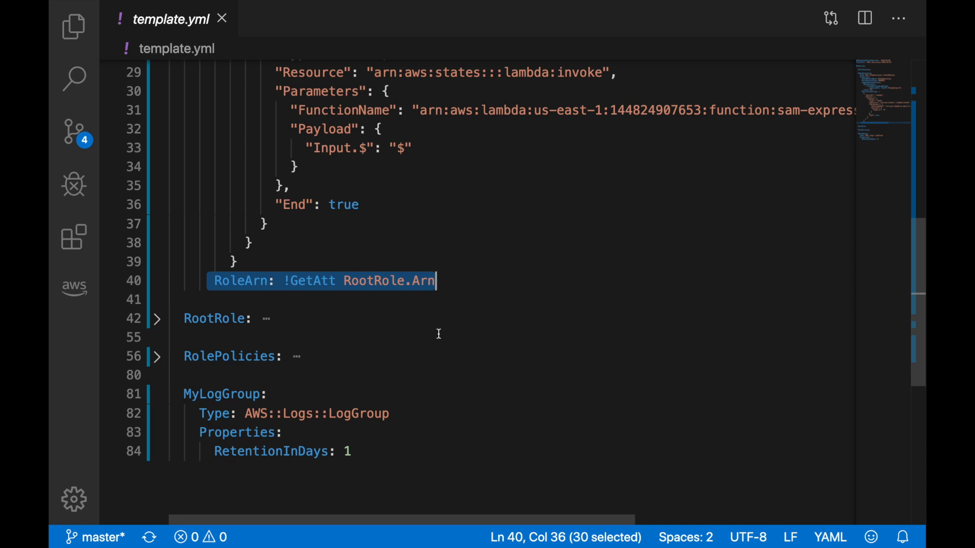
Step: Unfold RootRole and RolePolicies and mark the logs permissions statement
{"action": "left_click", "coordinate": [157, 318]}
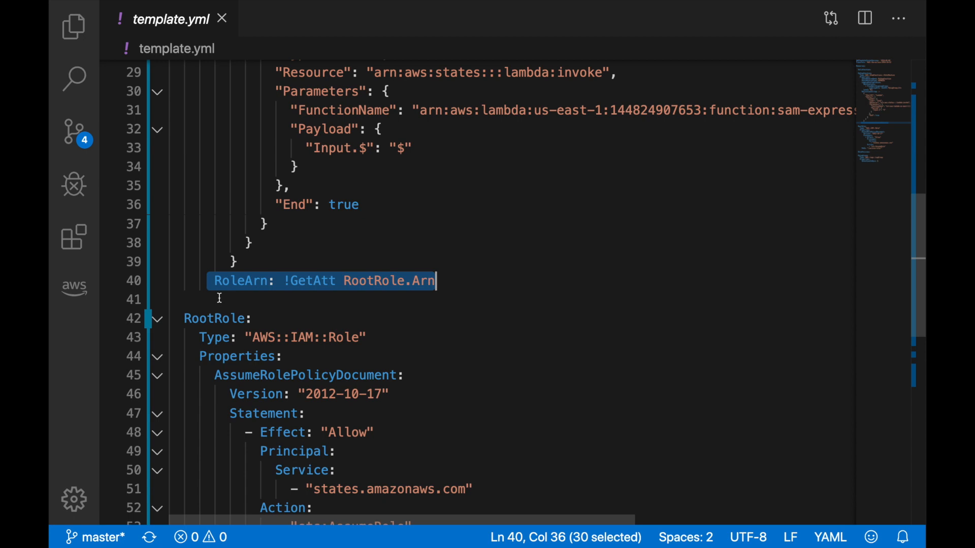
{"action": "left_click", "coordinate": [156, 411]}
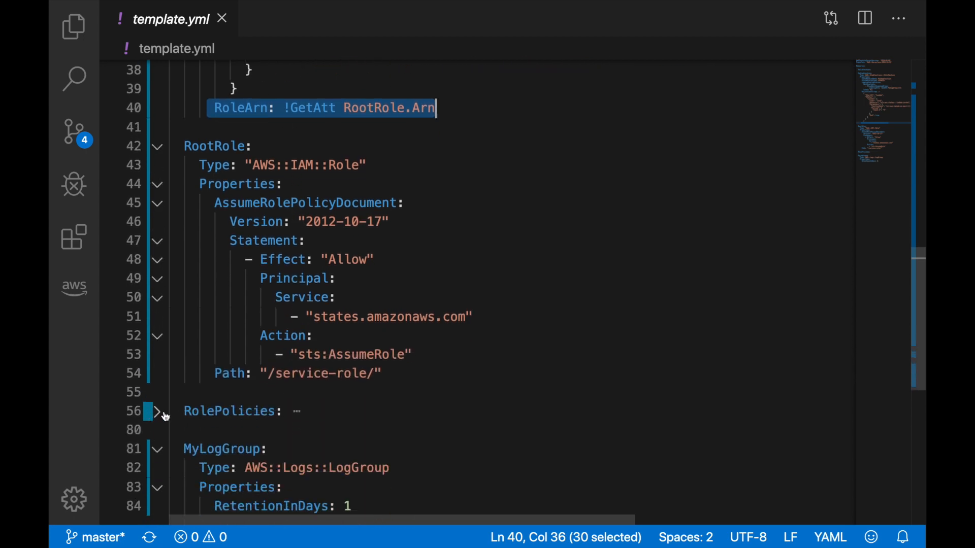
{"action": "left_click", "coordinate": [158, 412]}
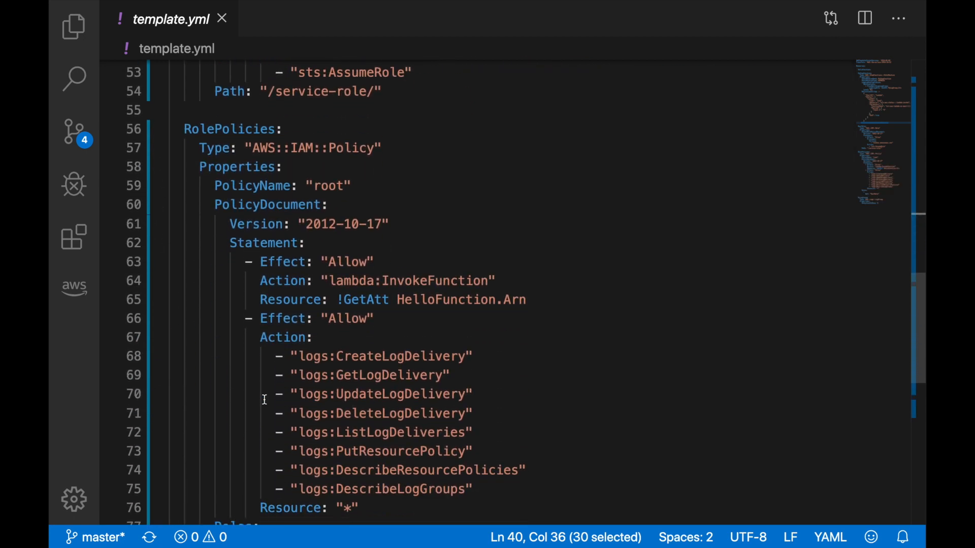
{"action": "left_click_drag", "start_coordinate": [249, 262], "coordinate": [525, 300]}
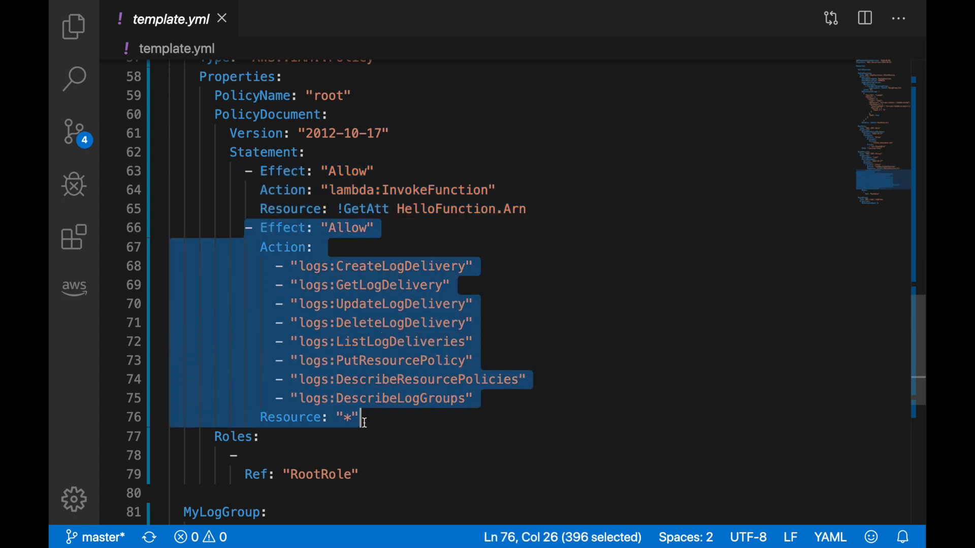
{"action": "scroll", "scroll_direction": "down", "scroll_amount": 3}
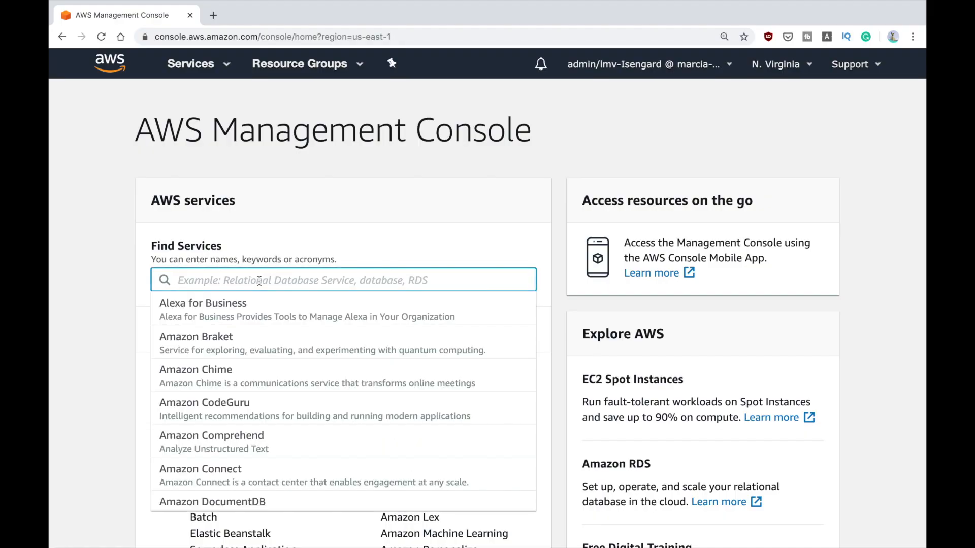
Step: Search 'step' in the console, go to Step Functions and open the MyStepFunction state machine
{"action": "type", "text": "step"}
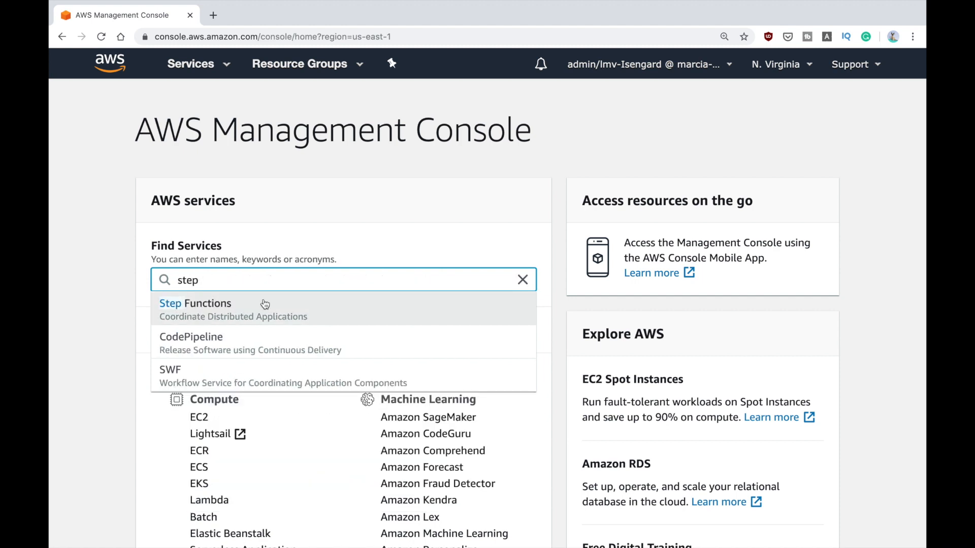
{"action": "left_click", "coordinate": [195, 302]}
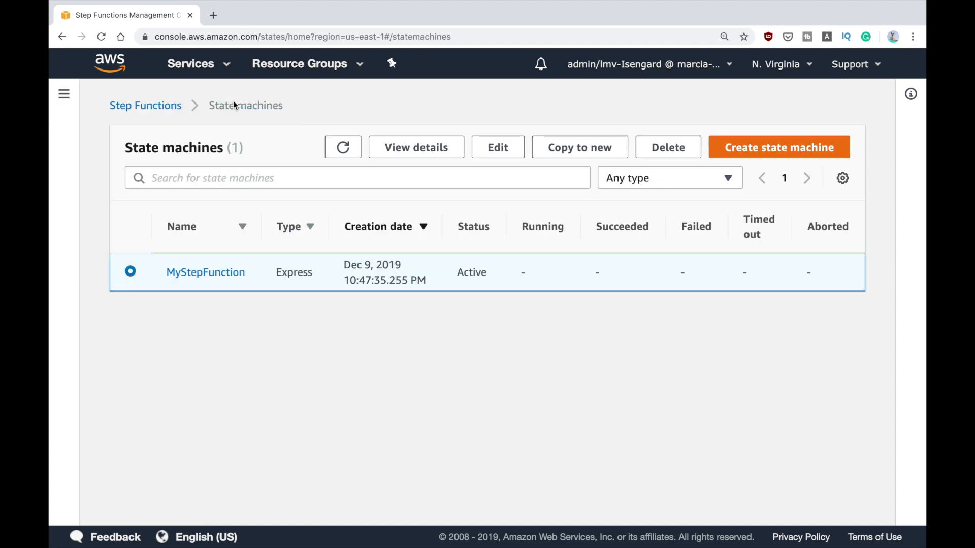
{"action": "mouse_move", "coordinate": [283, 274]}
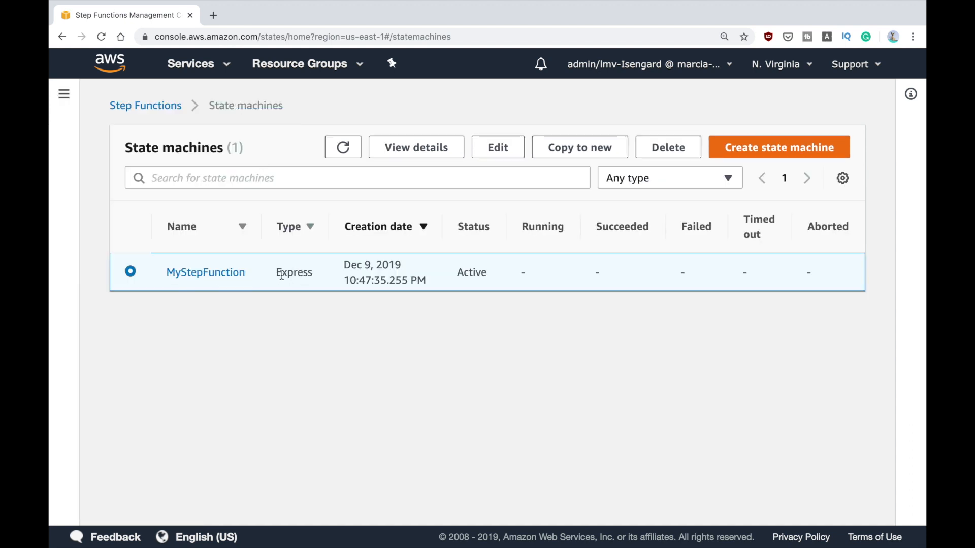
{"action": "mouse_move", "coordinate": [201, 273]}
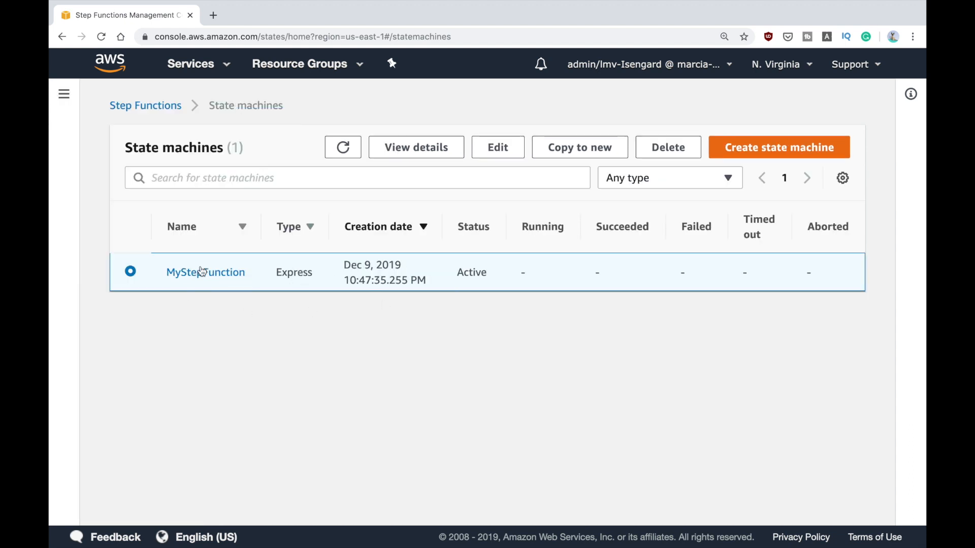
{"action": "left_click", "coordinate": [205, 272]}
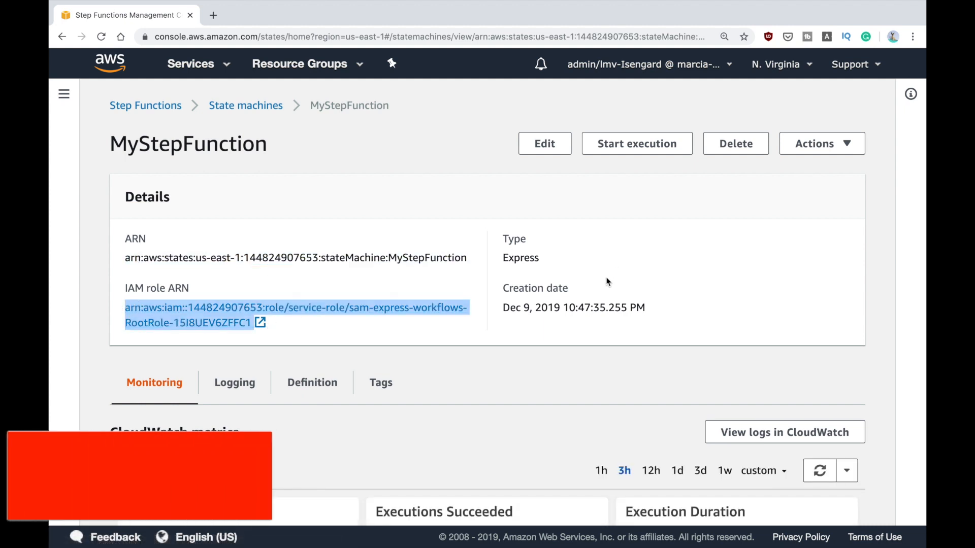
Step: Scroll down to MyStepFunction's CloudWatch execution metrics graphs
{"action": "scroll", "scroll_direction": "down", "scroll_amount": 3}
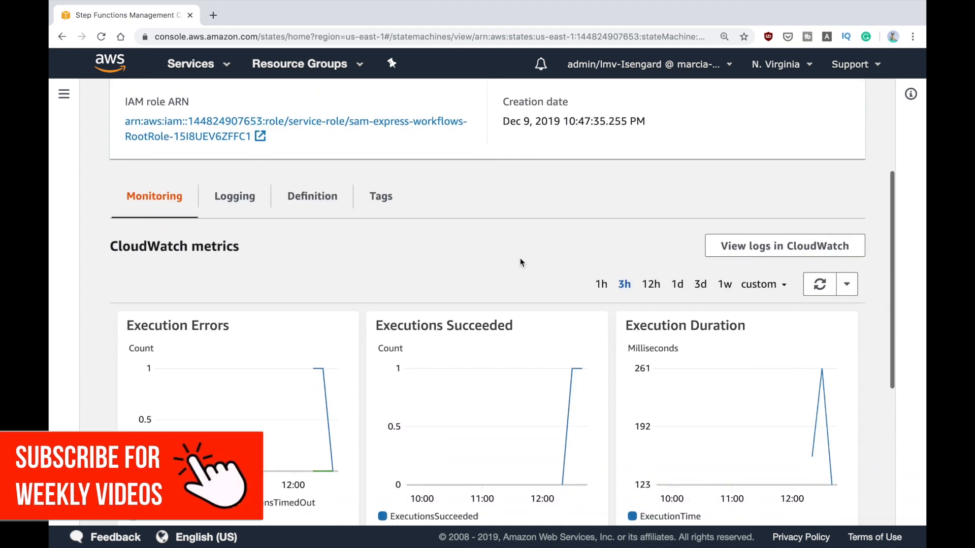
{"action": "mouse_move", "coordinate": [416, 395]}
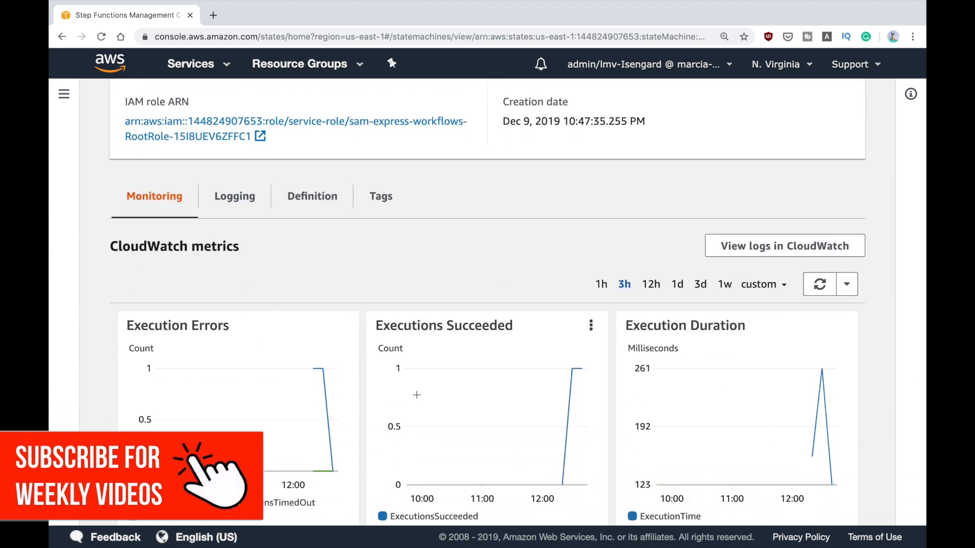
{"action": "mouse_move", "coordinate": [771, 388]}
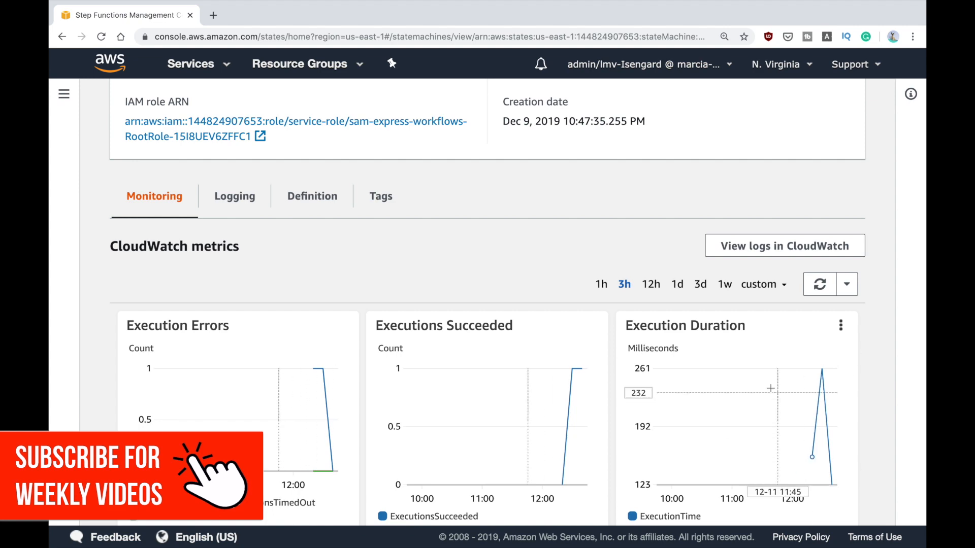
{"action": "scroll", "scroll_direction": "down", "scroll_amount": 3}
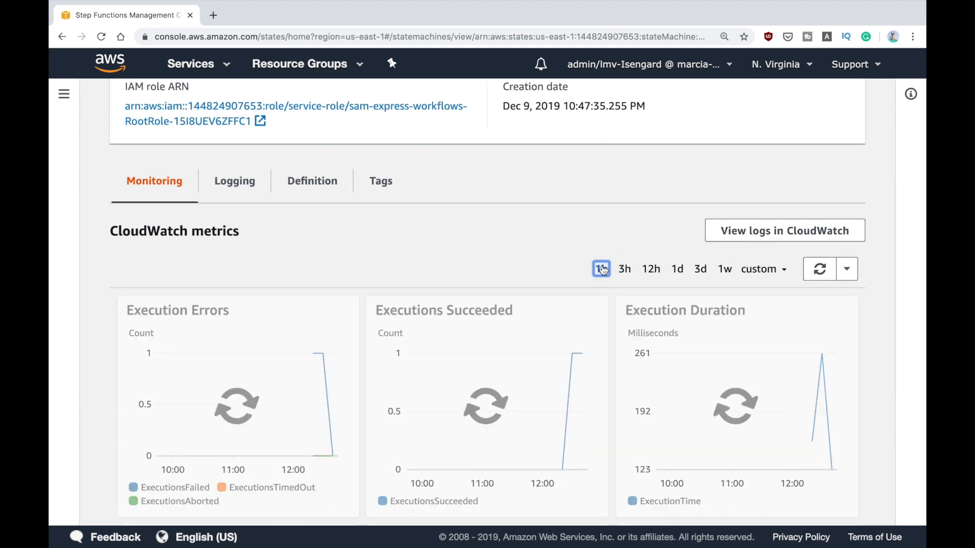
Step: Show the Logging configuration and highlight the Log level ALL setting
{"action": "left_click", "coordinate": [234, 181]}
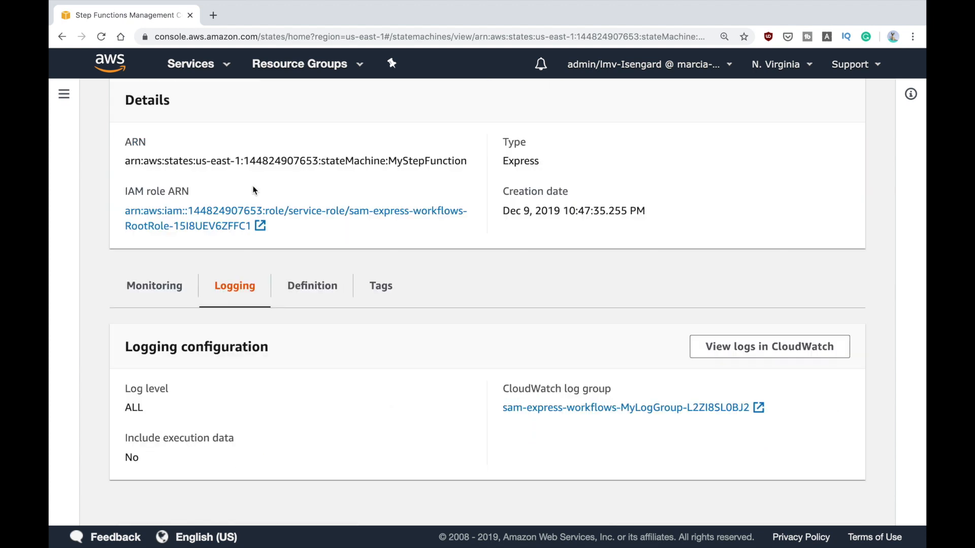
{"action": "left_click_drag", "start_coordinate": [125, 389], "coordinate": [168, 416]}
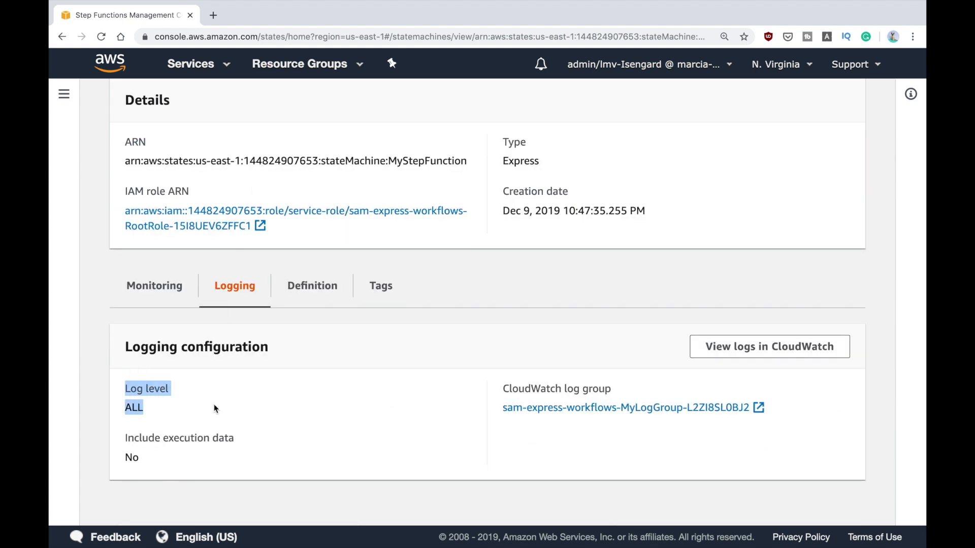
{"action": "mouse_move", "coordinate": [554, 419]}
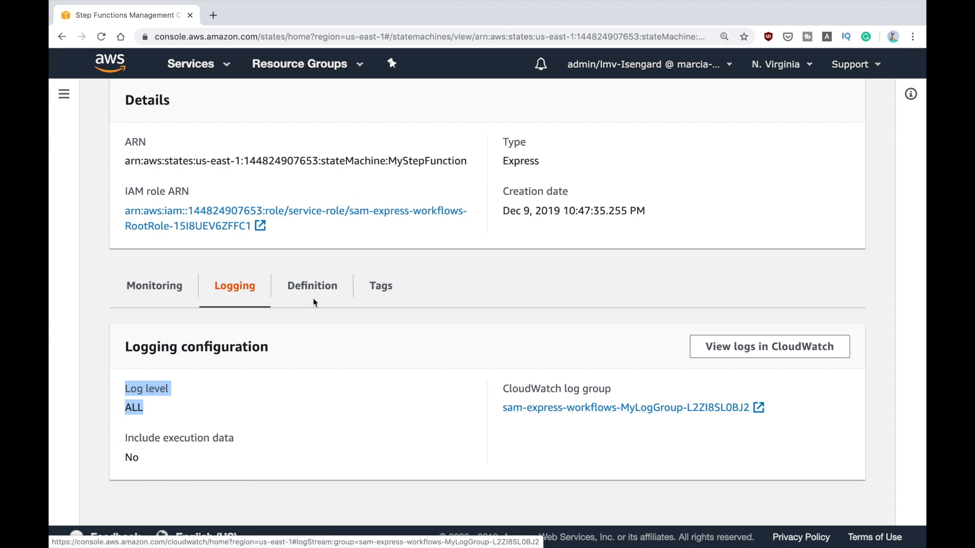
Step: Show the Definition view with the Lambda task JSON and the Start–Lambda–End graph
{"action": "left_click", "coordinate": [312, 286]}
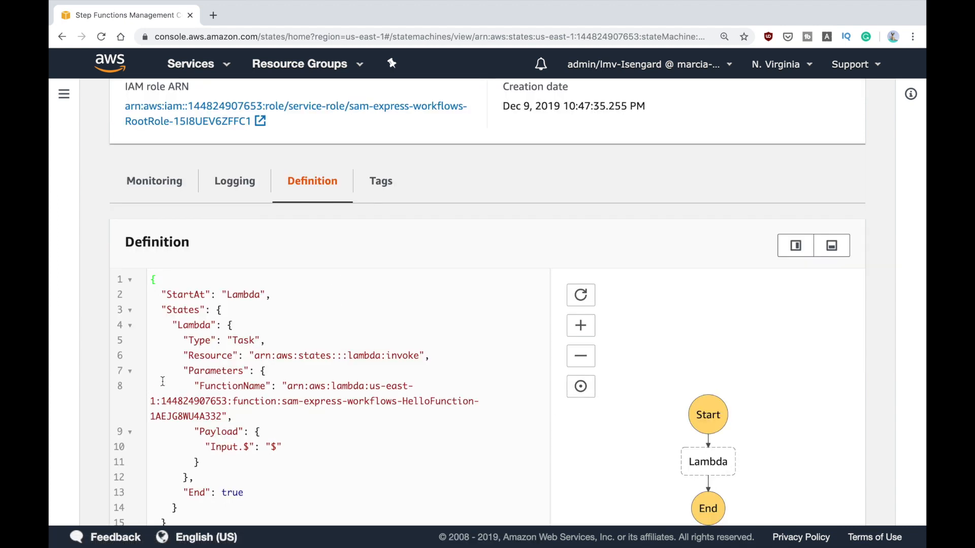
{"action": "left_click_drag", "start_coordinate": [172, 294], "coordinate": [217, 493]}
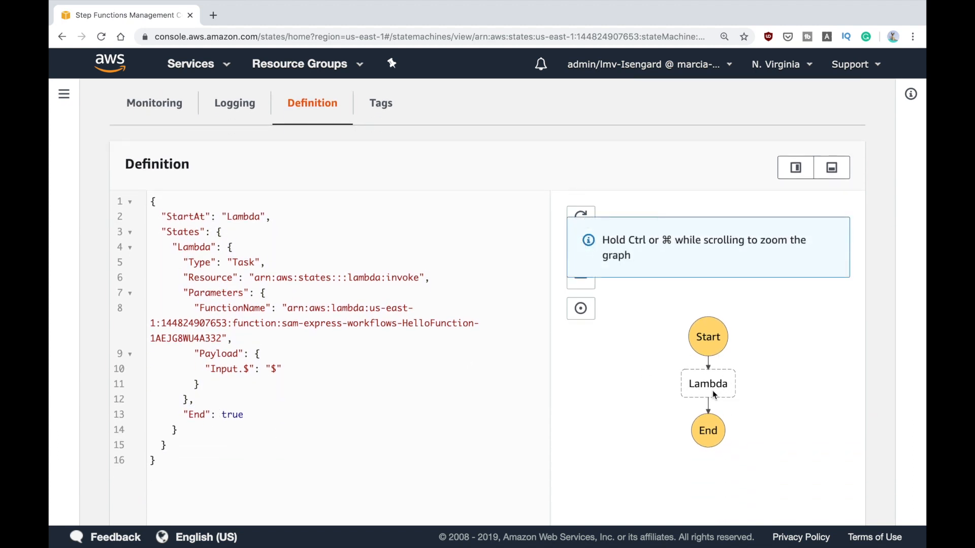
{"action": "mouse_move", "coordinate": [694, 401]}
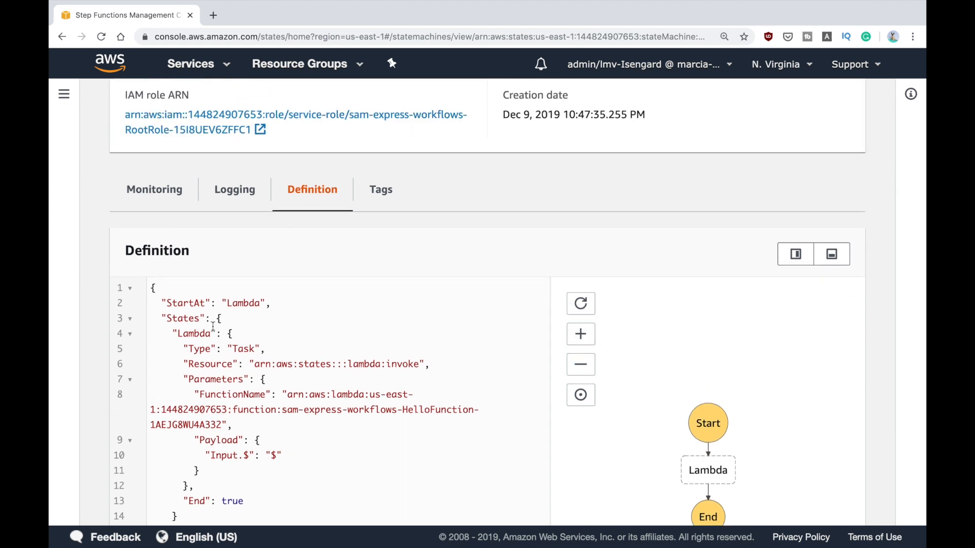
{"action": "mouse_move", "coordinate": [390, 298]}
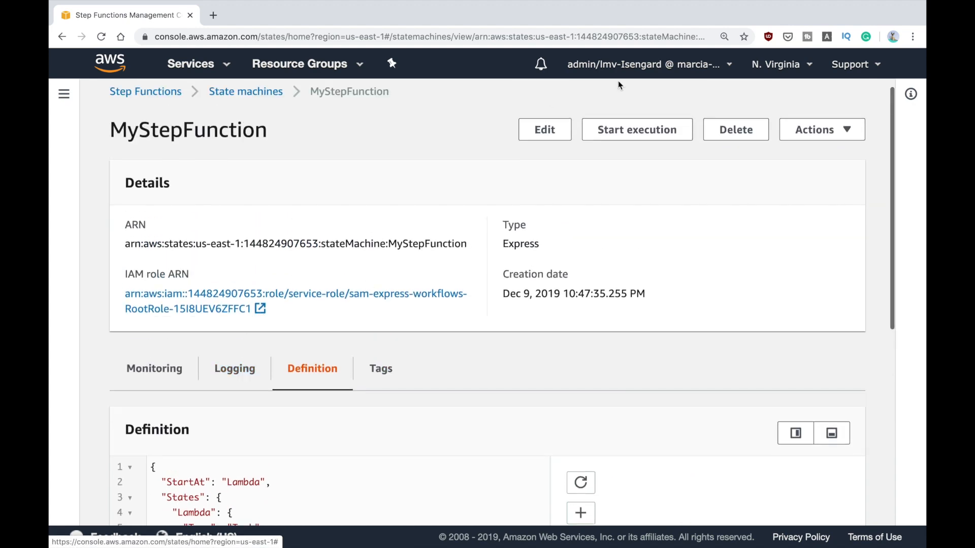
Step: Start a new execution, keeping the generated execution name and default input JSON
{"action": "left_click", "coordinate": [637, 130]}
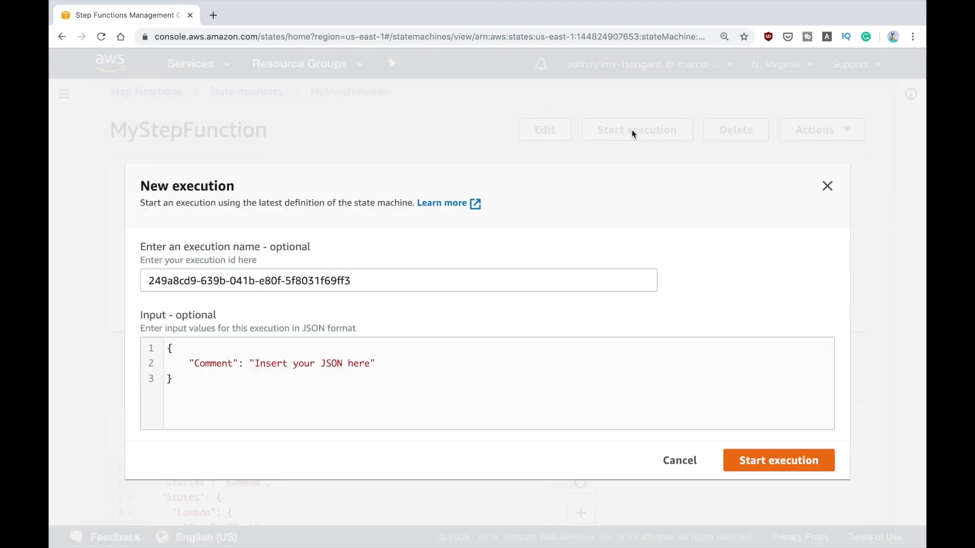
{"action": "double_click", "coordinate": [321, 280]}
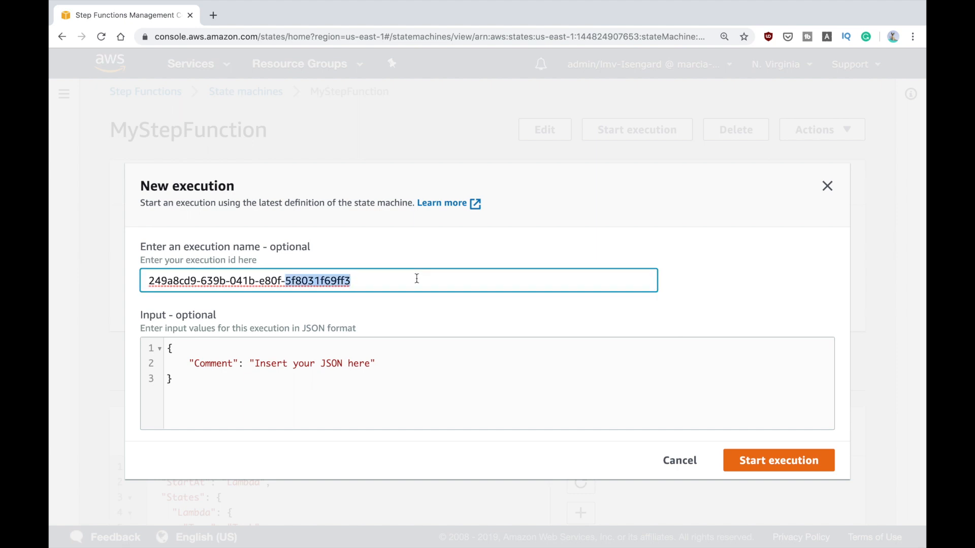
{"action": "left_click", "coordinate": [467, 416]}
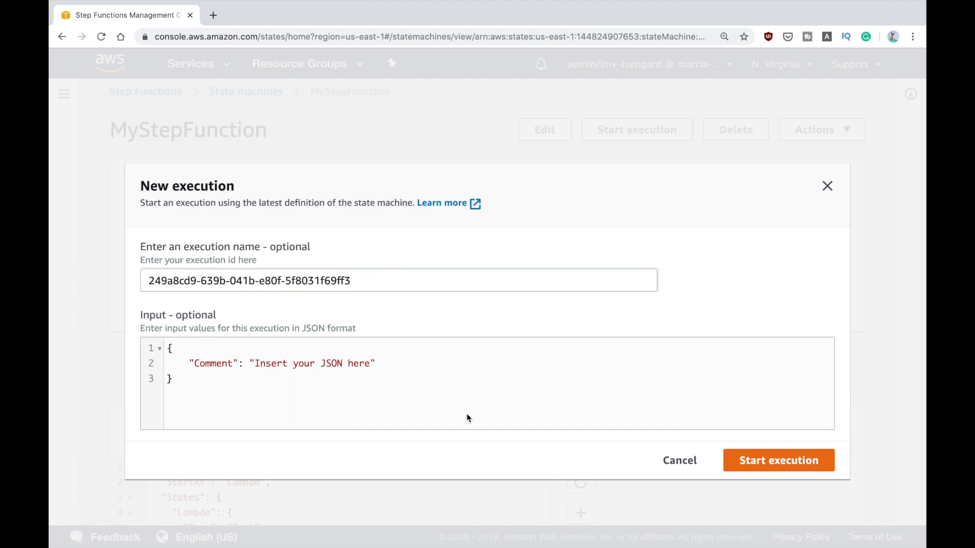
{"action": "mouse_move", "coordinate": [442, 350]}
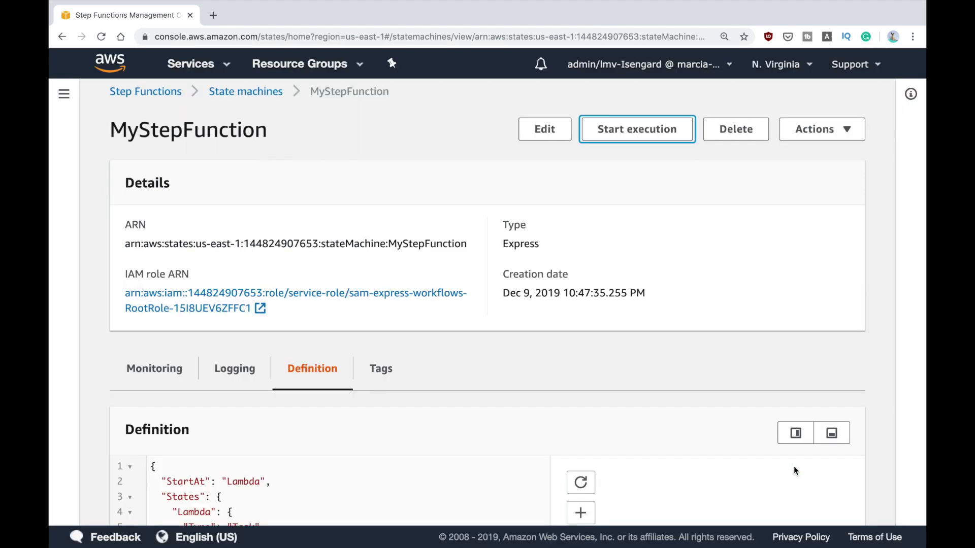
Step: Confirm the execution started and return to MyStepFunction's monitoring metrics
{"action": "left_click", "coordinate": [637, 129]}
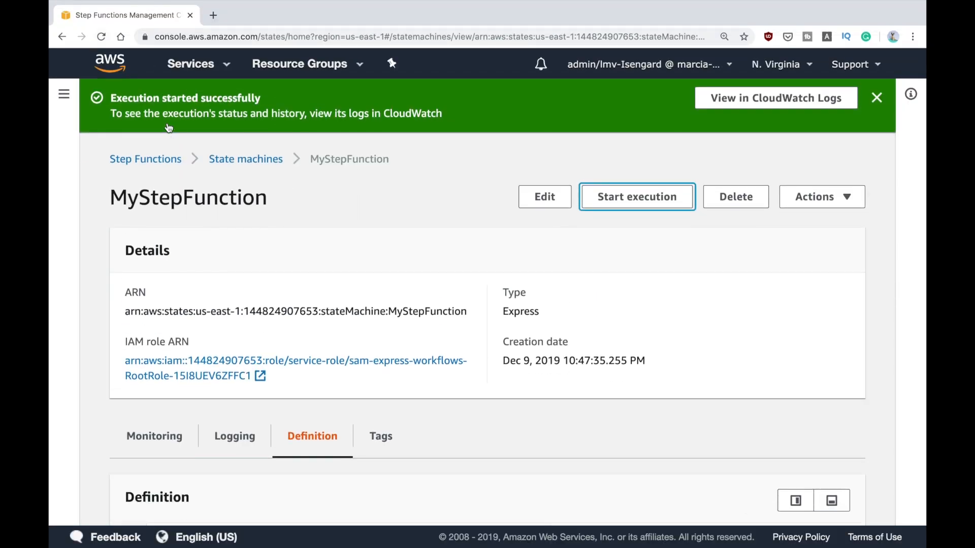
{"action": "mouse_move", "coordinate": [313, 118]}
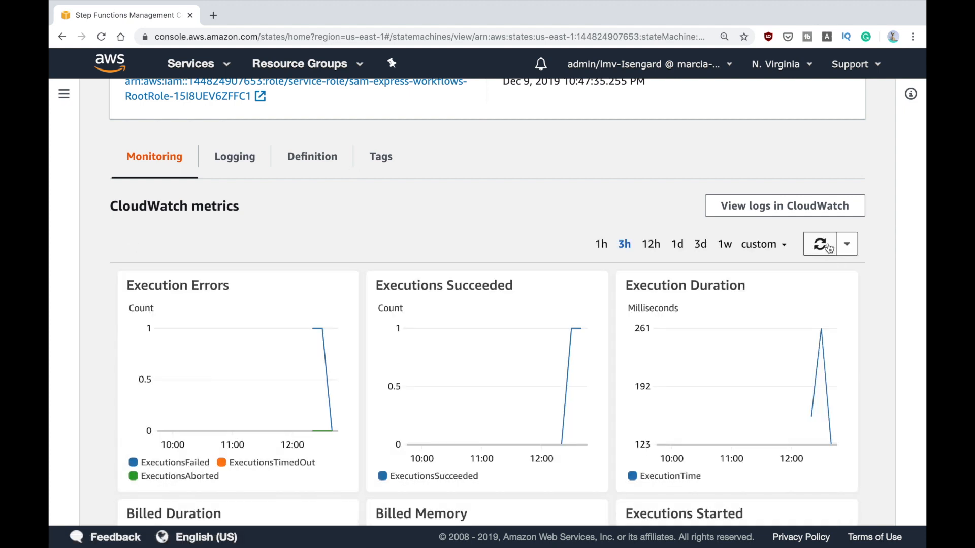
{"action": "mouse_move", "coordinate": [603, 243]}
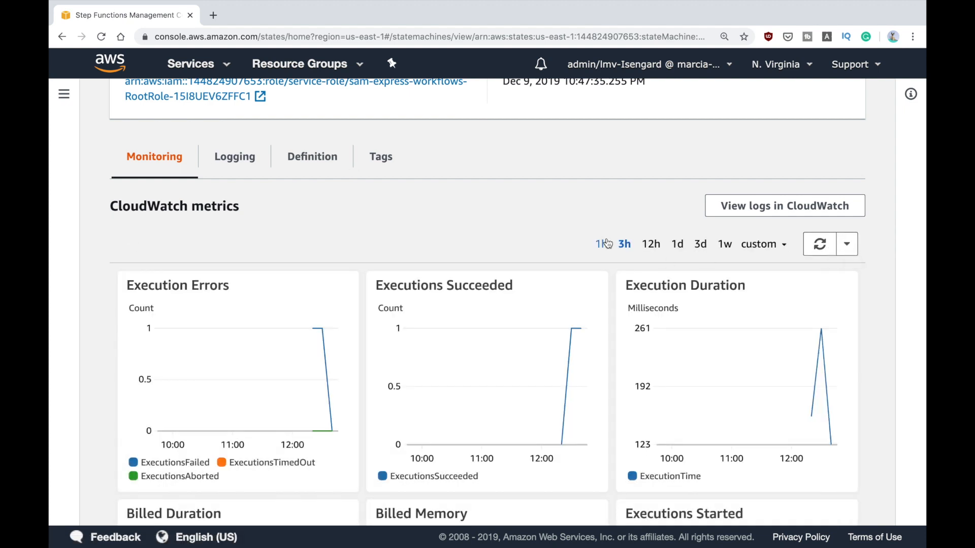
Step: Limit the metrics to 1h and scroll to the Billed Duration and Billed Memory charts
{"action": "left_click", "coordinate": [602, 243]}
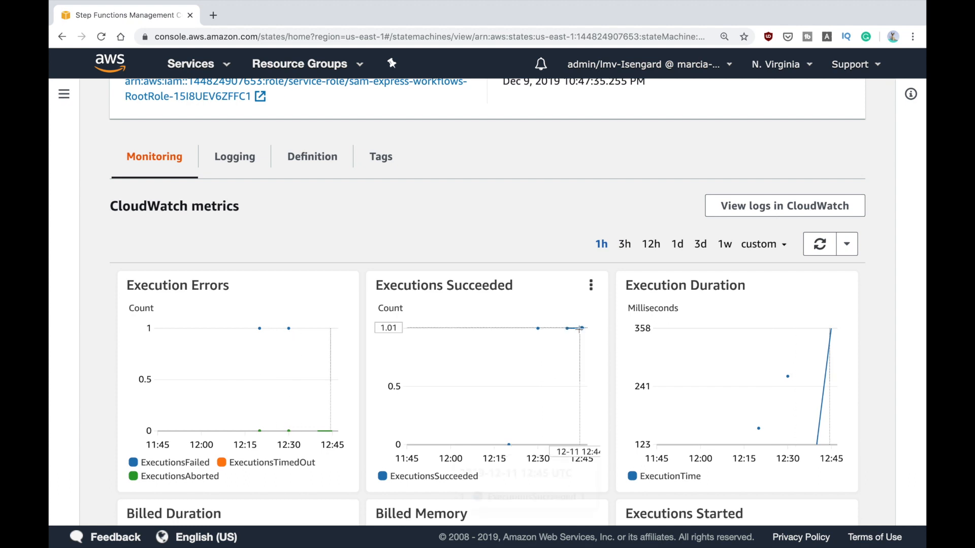
{"action": "mouse_move", "coordinate": [583, 327]}
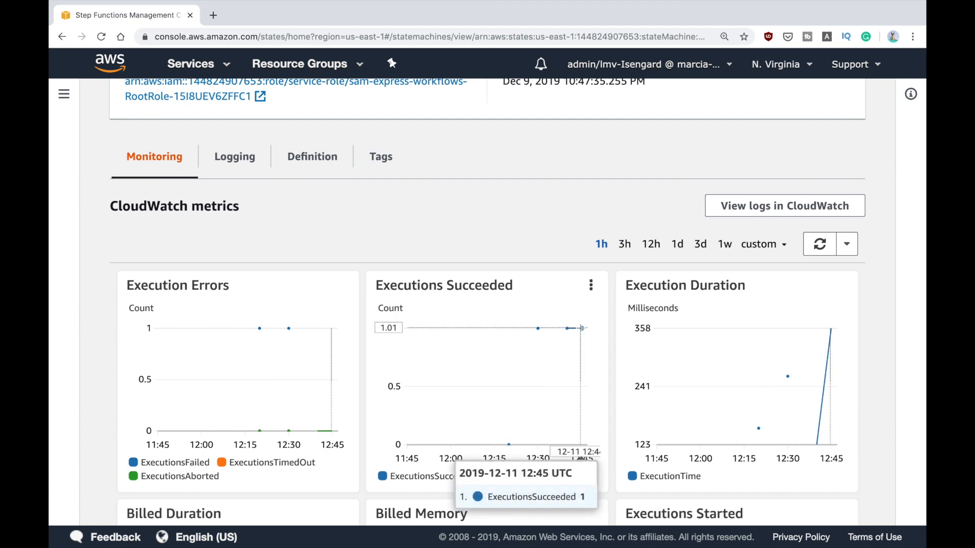
{"action": "mouse_move", "coordinate": [329, 442]}
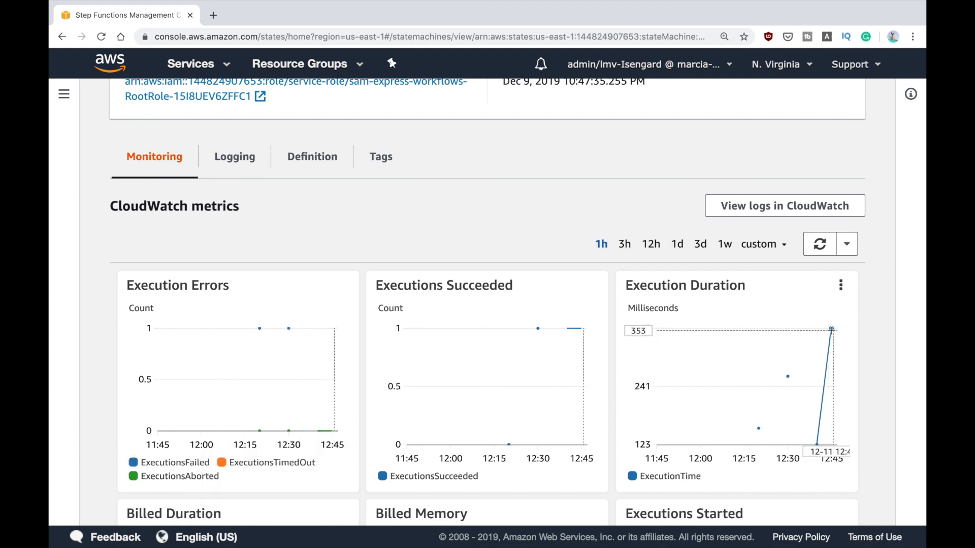
{"action": "scroll", "scroll_direction": "down", "scroll_amount": 3}
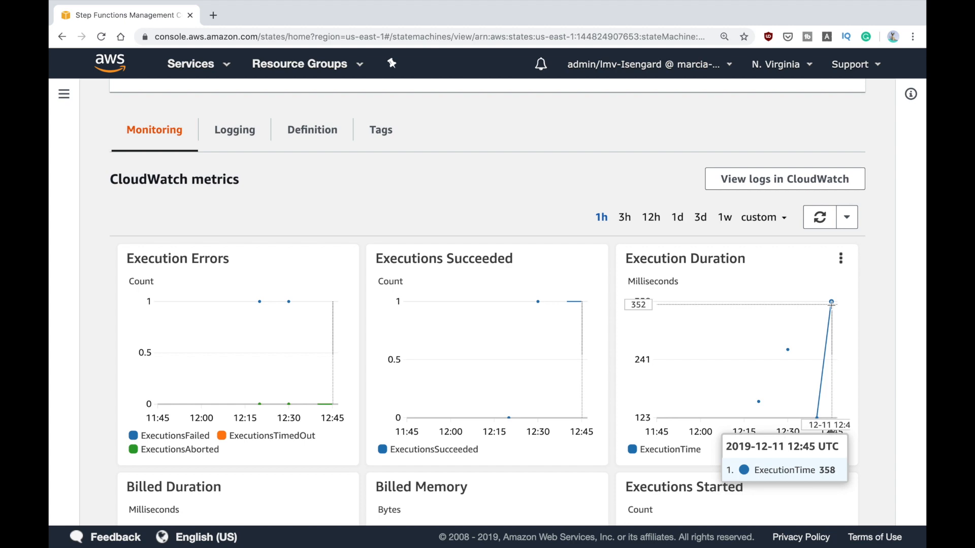
{"action": "scroll", "scroll_direction": "down", "scroll_amount": 3}
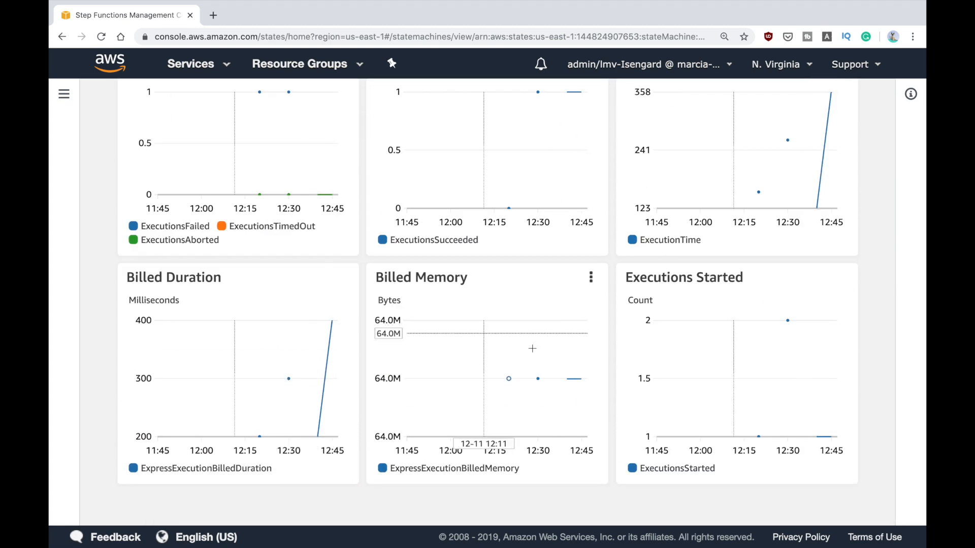
{"action": "mouse_move", "coordinate": [614, 390]}
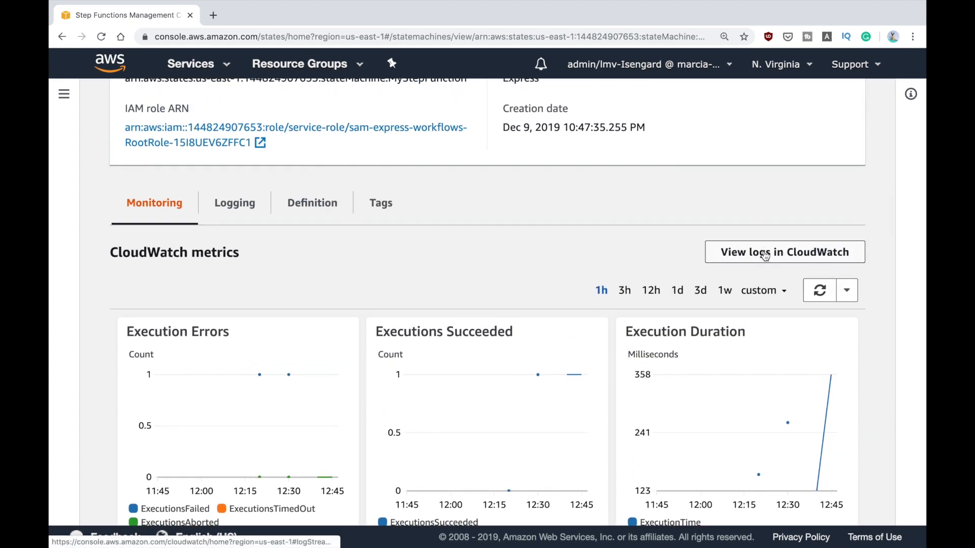
Step: Open the state machine's log group streams via View logs in CloudWatch
{"action": "left_click", "coordinate": [784, 252]}
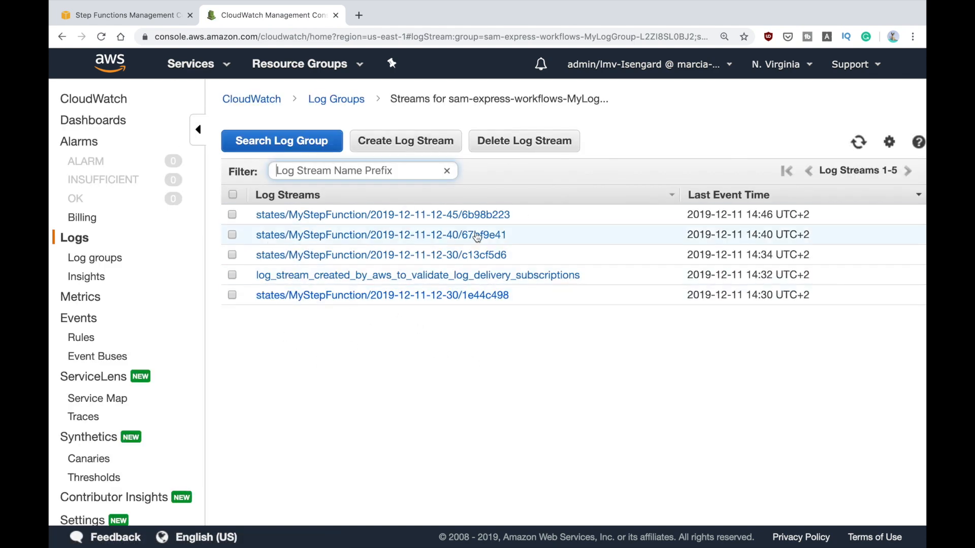
{"action": "mouse_move", "coordinate": [447, 227]}
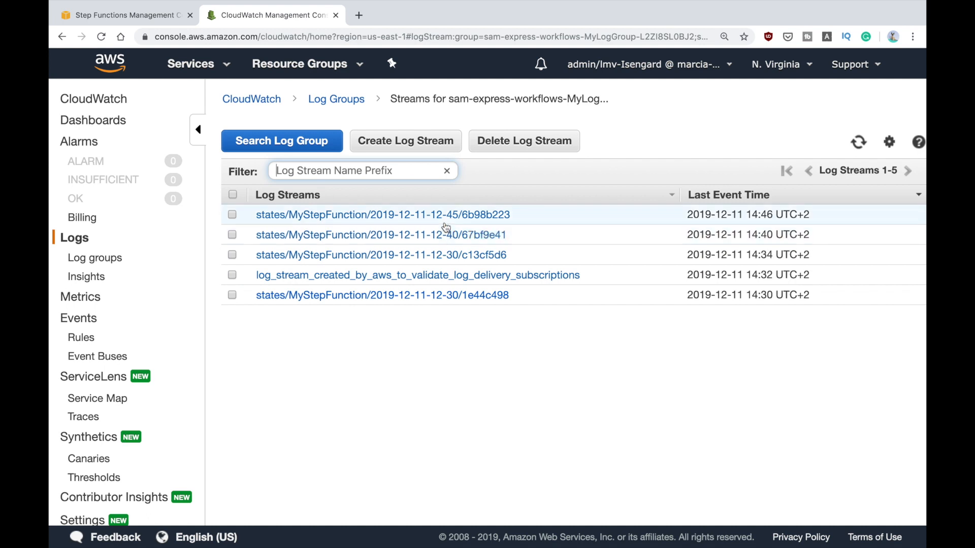